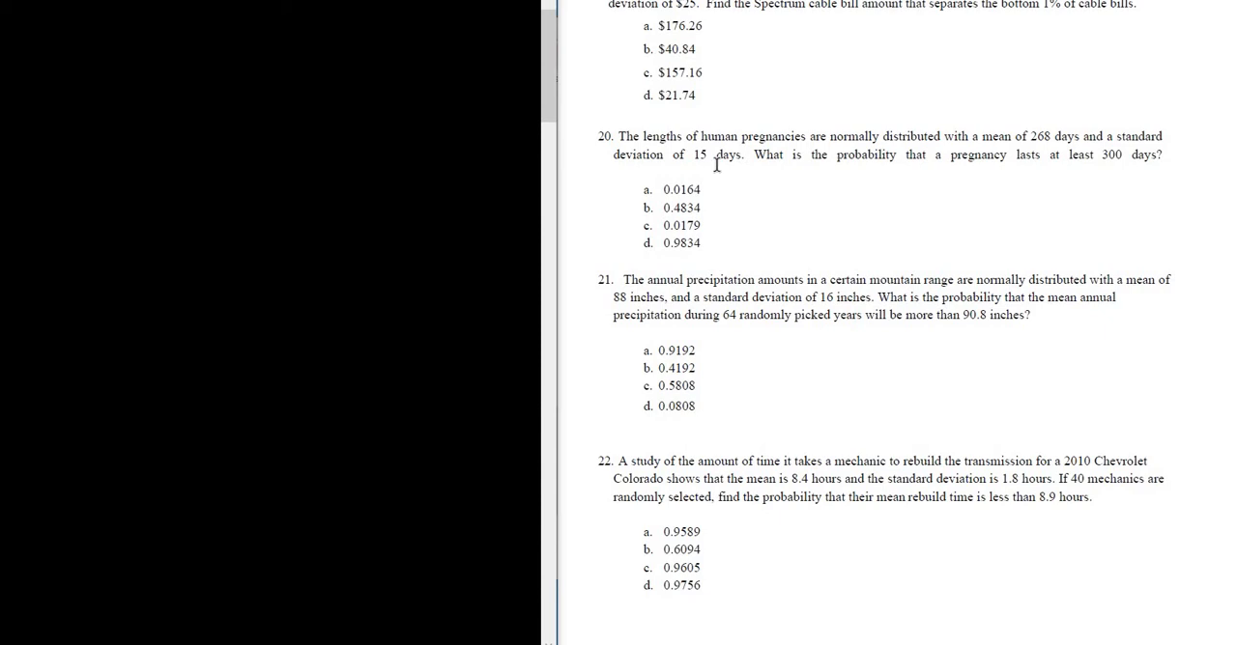
pyautogui.moveTo(801, 155)
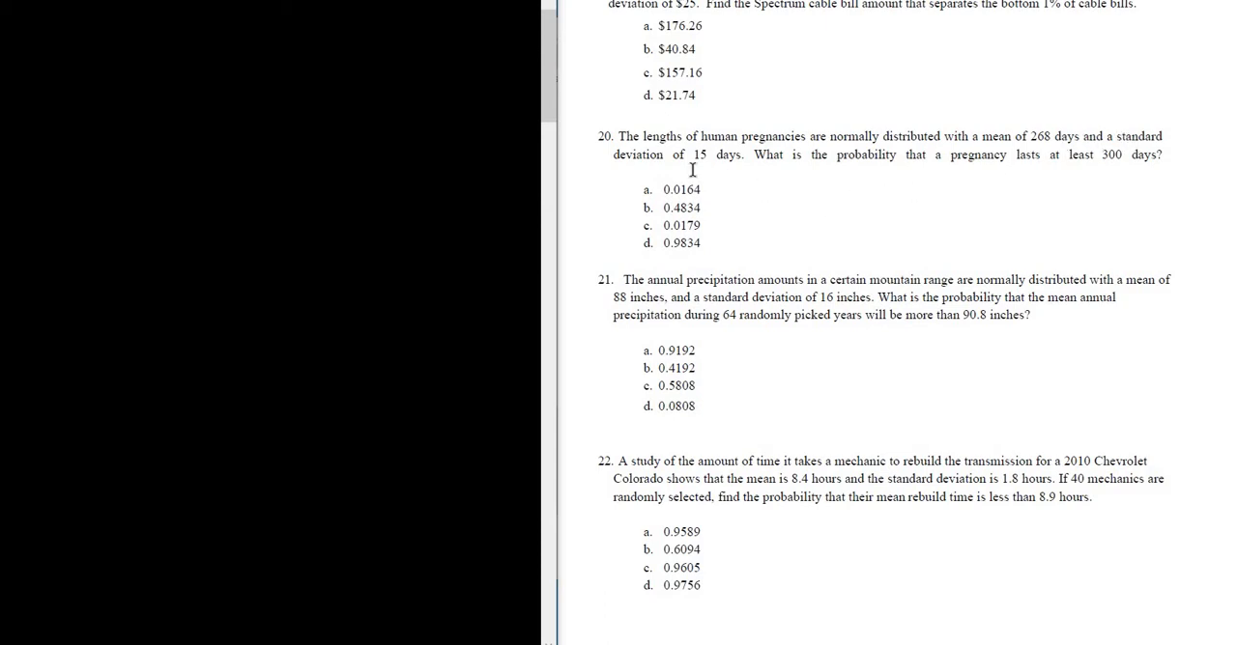
pyautogui.moveTo(806, 170)
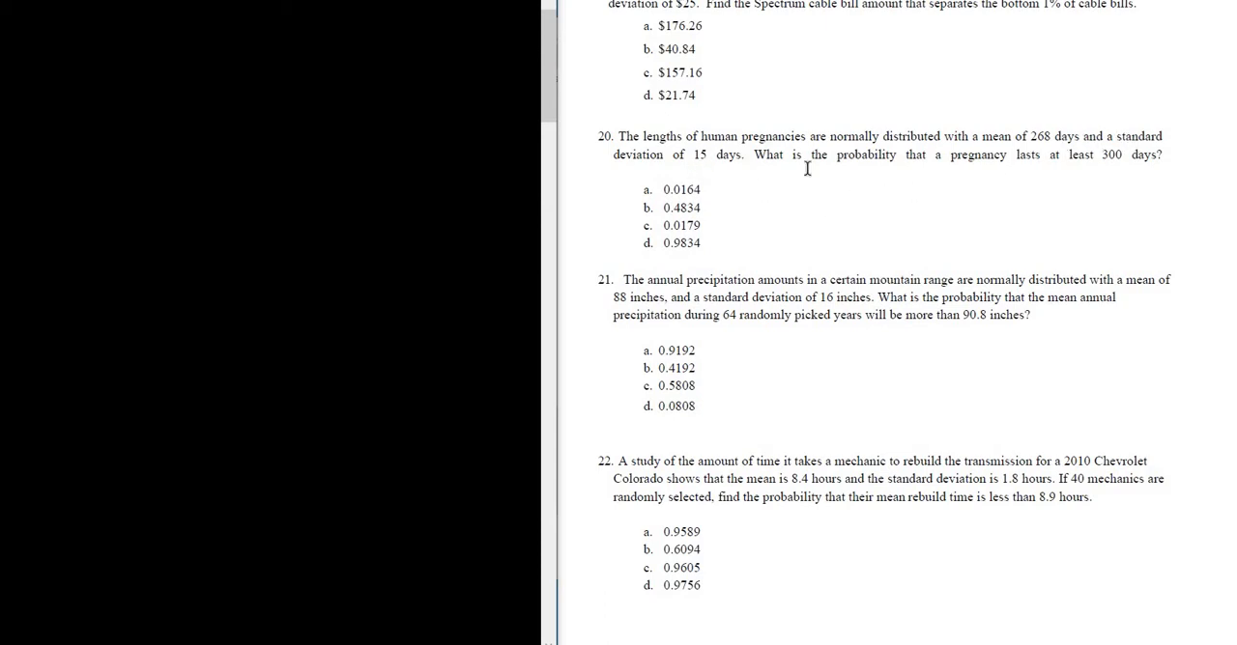
pyautogui.moveTo(1001, 168)
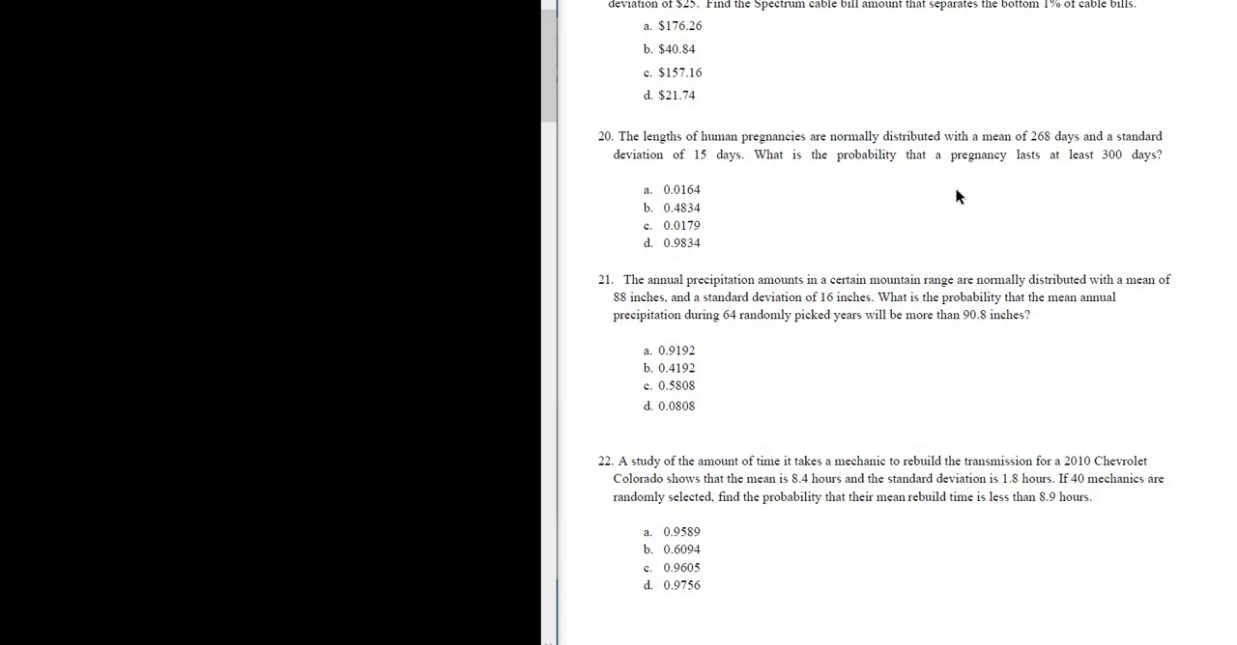
pyautogui.moveTo(411, 102)
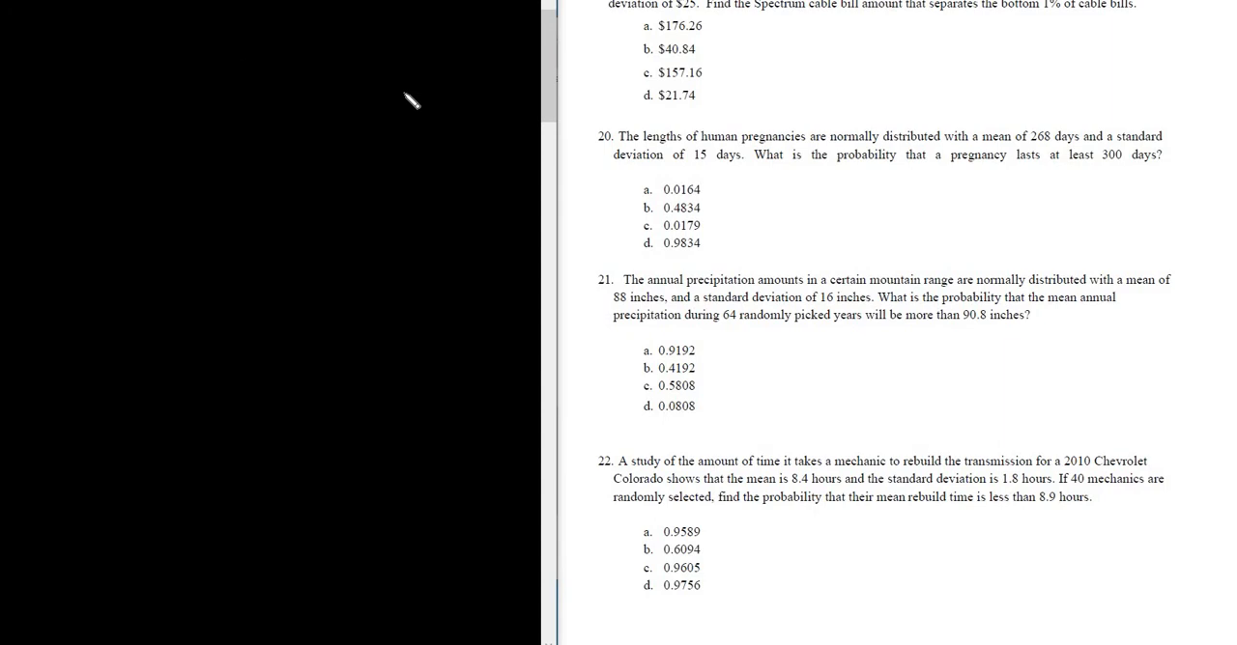
pyautogui.moveTo(928, 143)
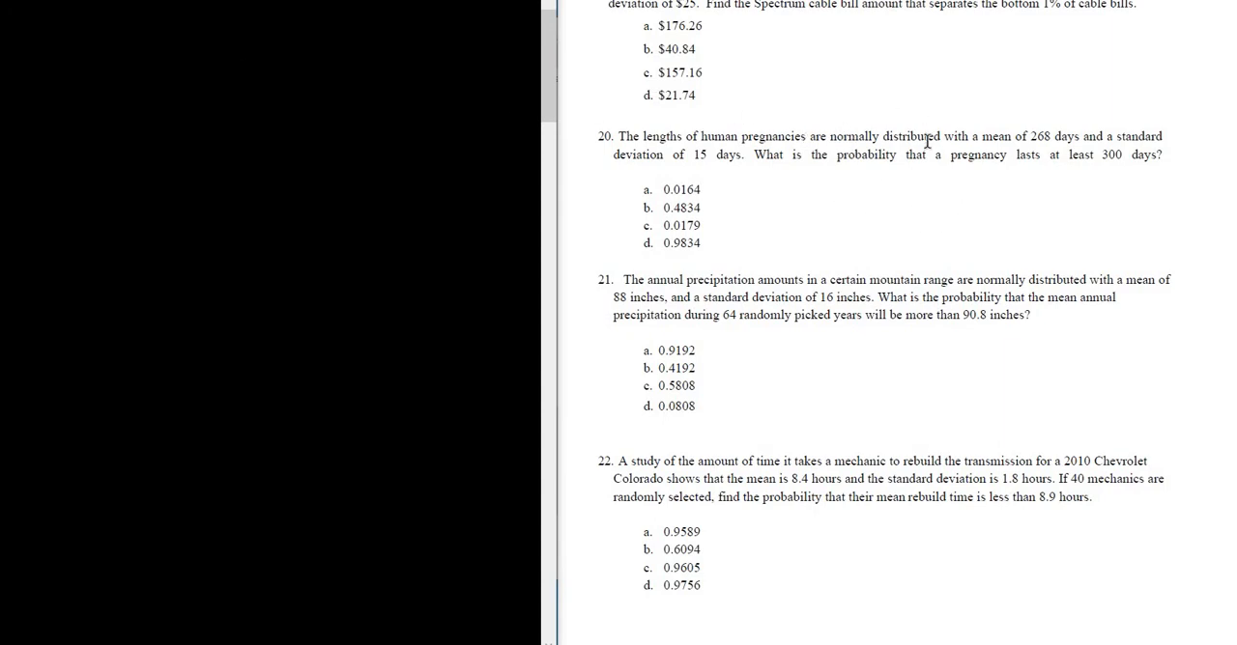
pyautogui.moveTo(239, 32)
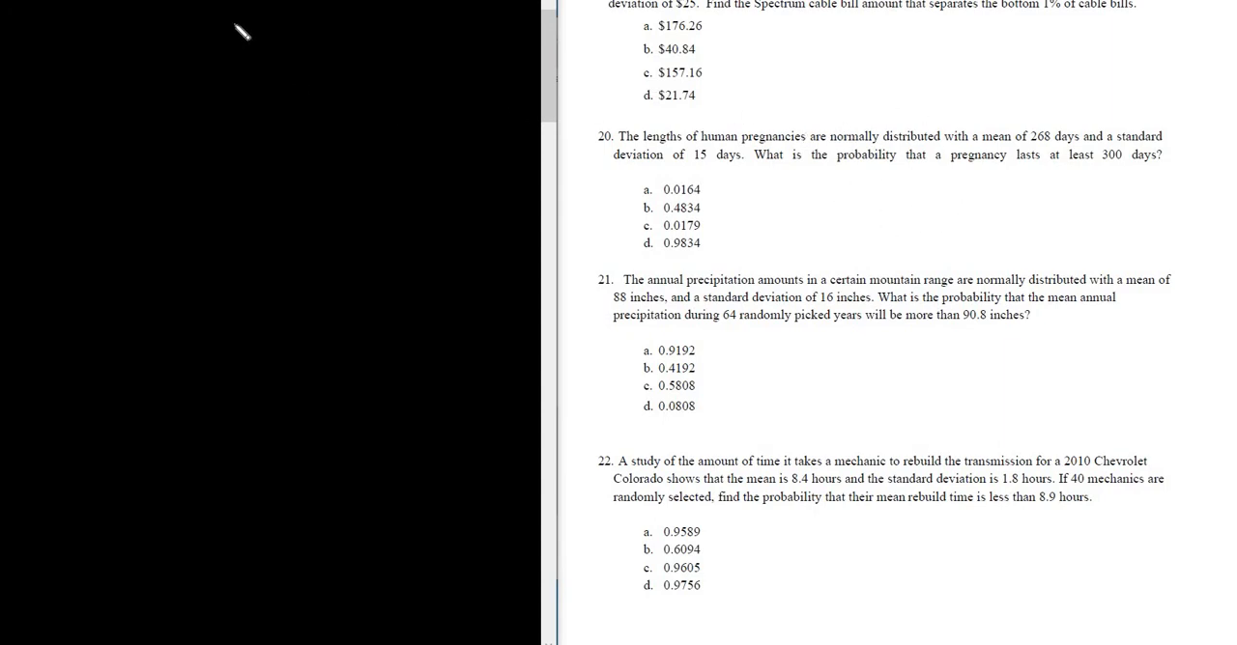
pyautogui.moveTo(190, 62)
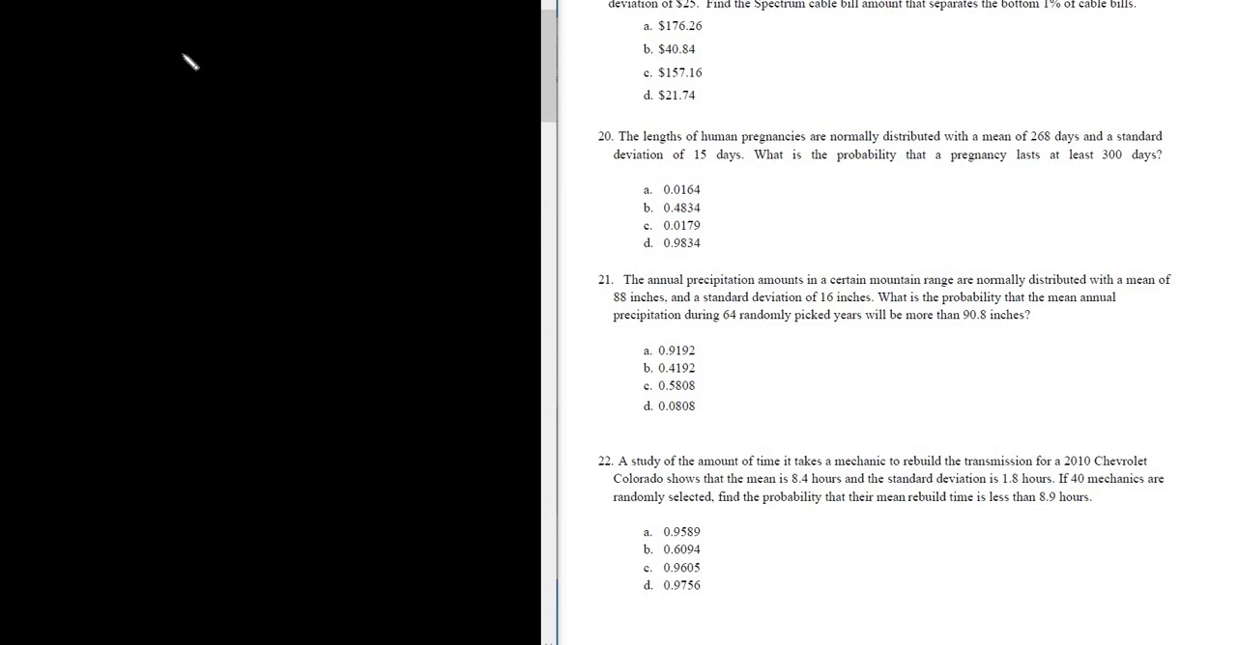
pyautogui.moveTo(201, 61)
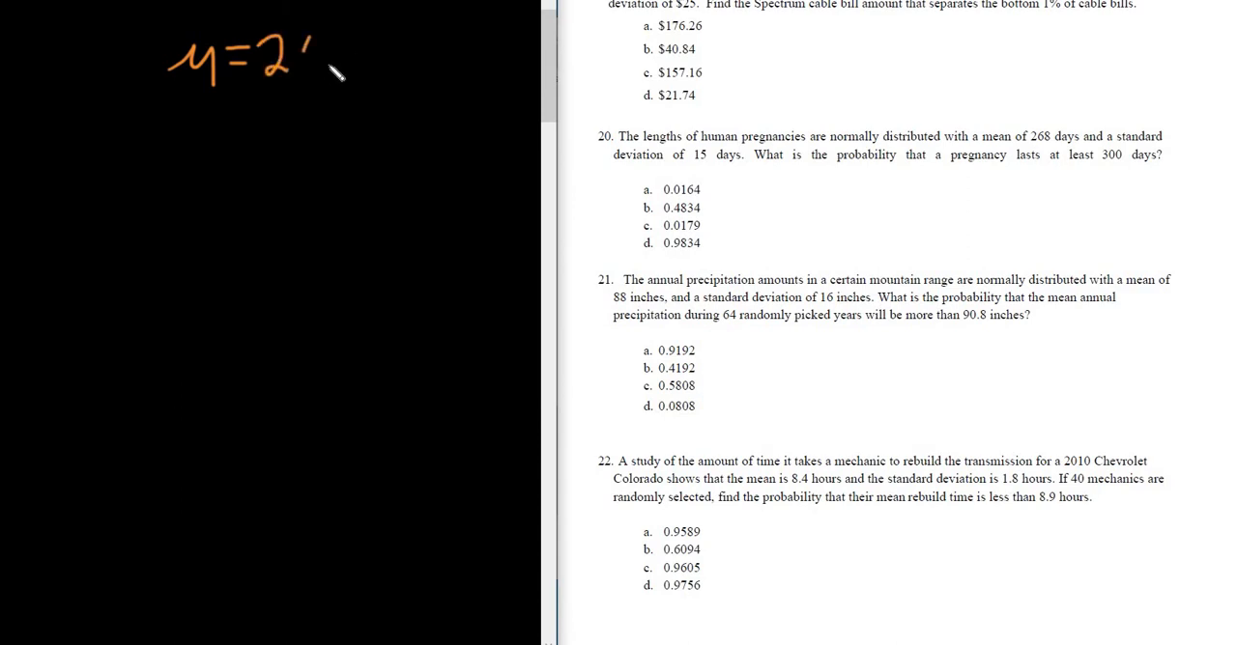
# - Handwrite μ = 268, σ = 15 and P(X ≥ 300) in the black area left of the PDF
pyautogui.write('268')
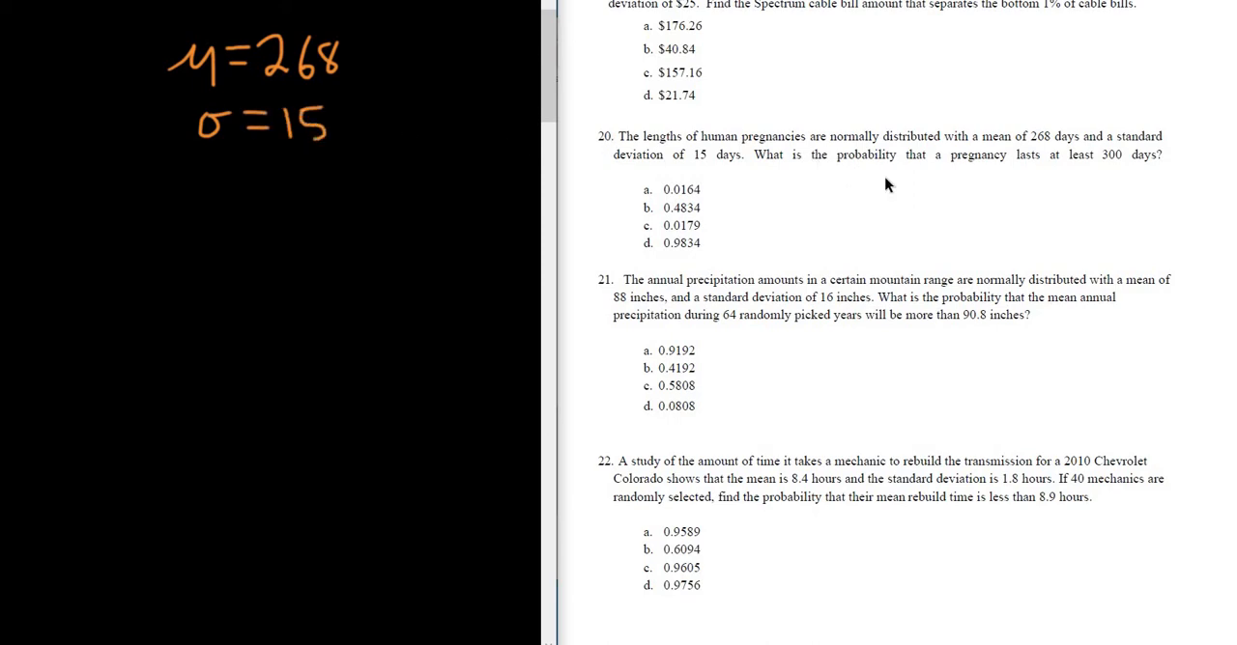
pyautogui.moveTo(848, 189)
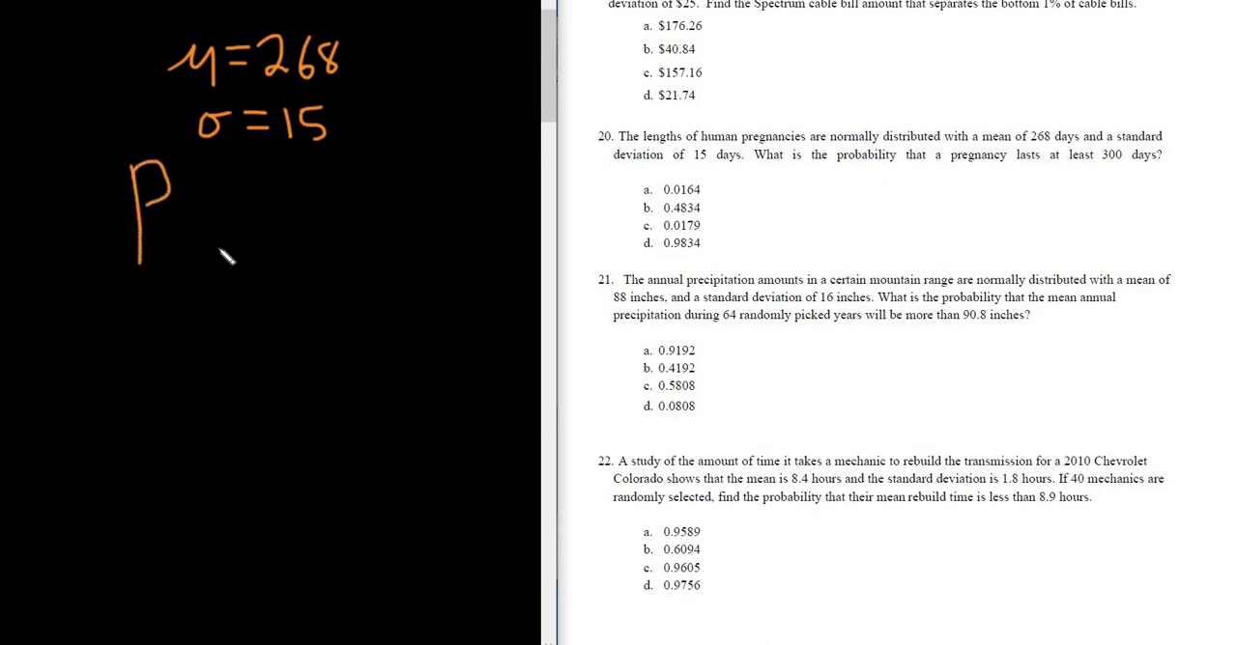
pyautogui.moveTo(174, 222); pyautogui.dragTo(232, 241)
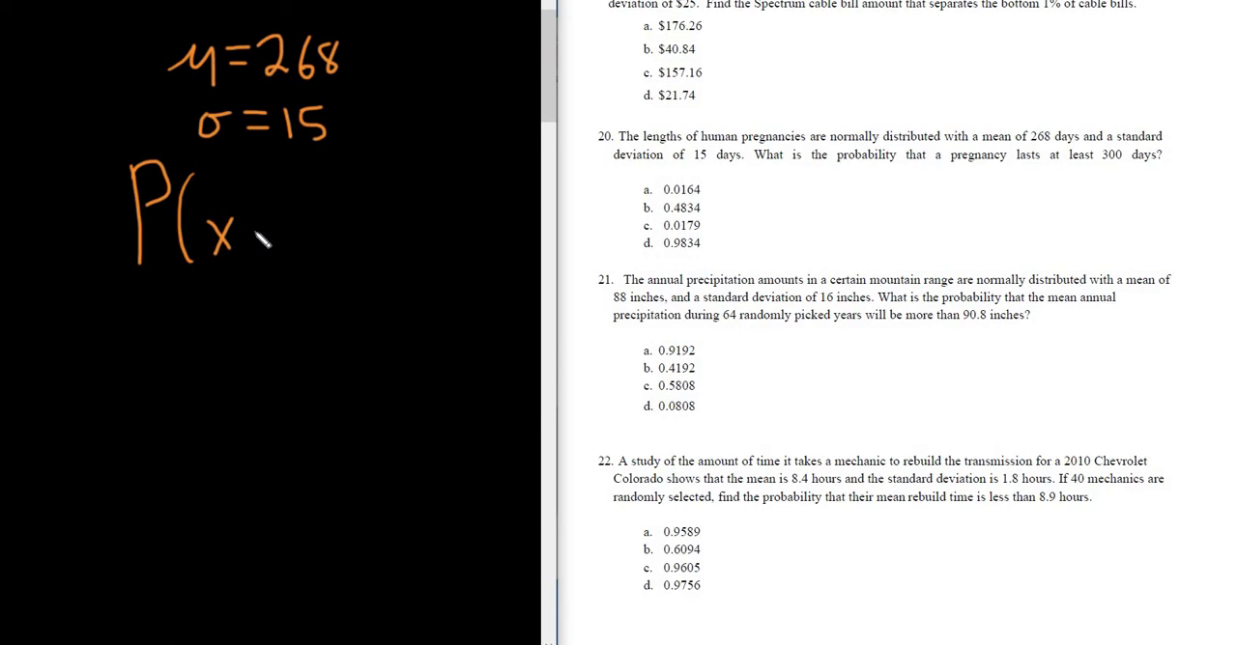
pyautogui.moveTo(257, 232); pyautogui.dragTo(271, 242)
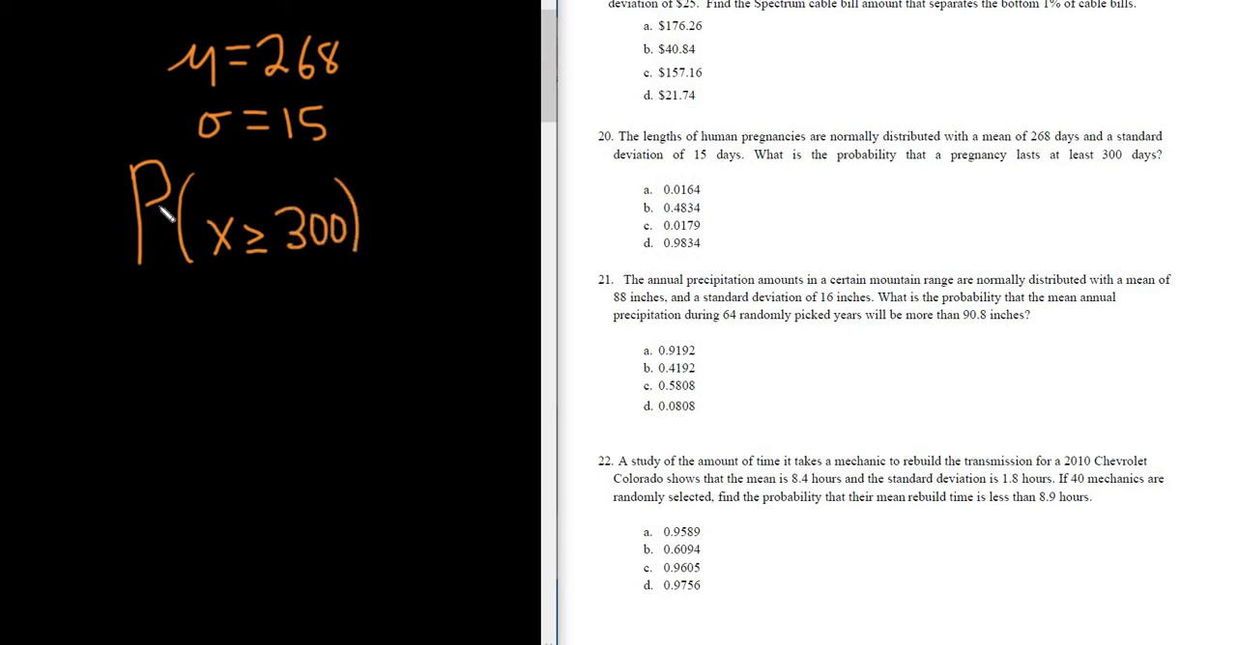
pyautogui.moveTo(277, 302)
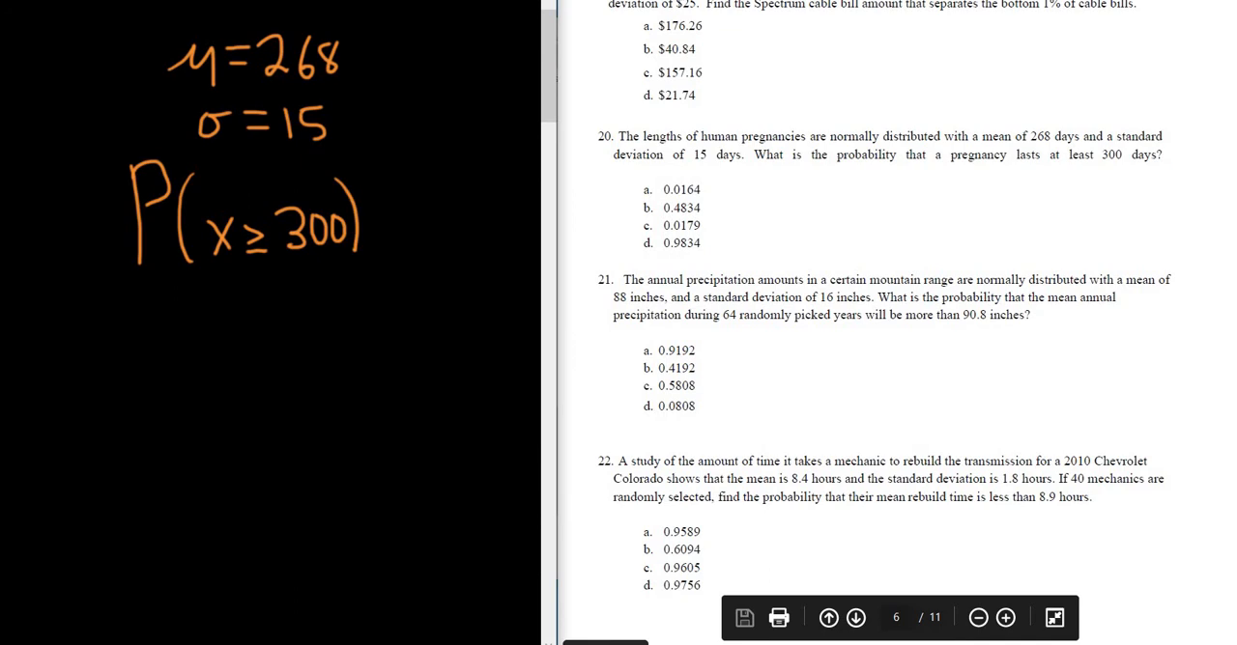
# - Choose Stat > Calculators > Normal to launch the normal distribution calculator
pyautogui.click(822, 208)
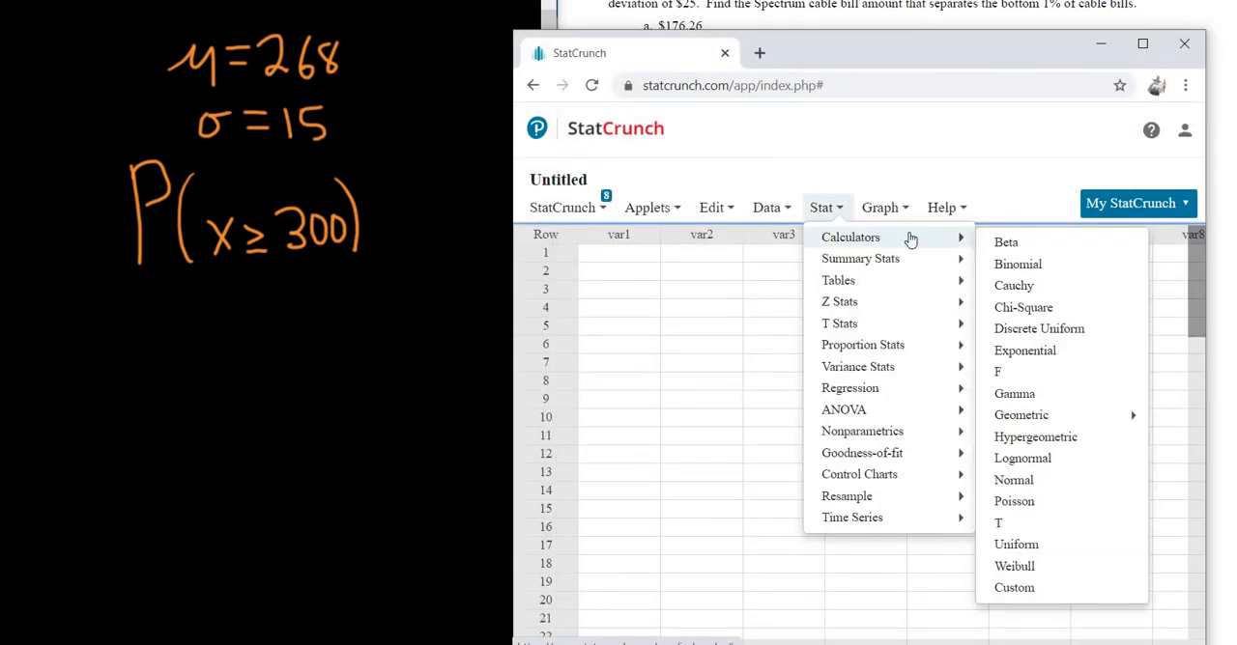
pyautogui.moveTo(1013, 480)
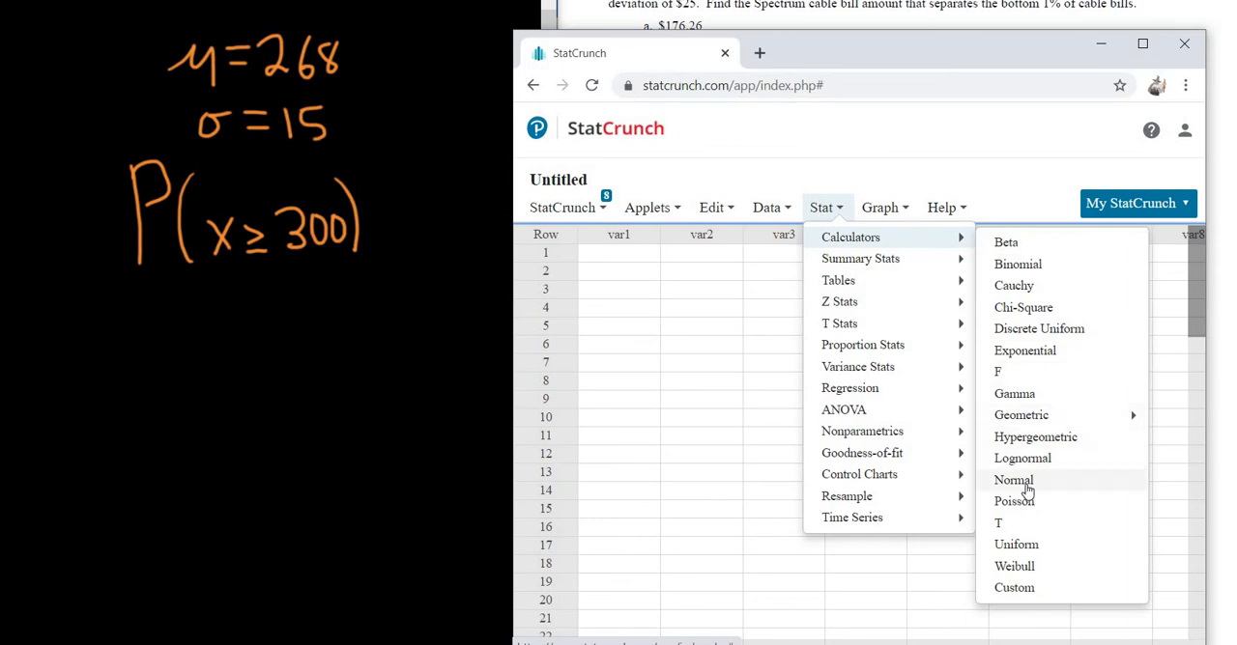
pyautogui.moveTo(1013, 480)
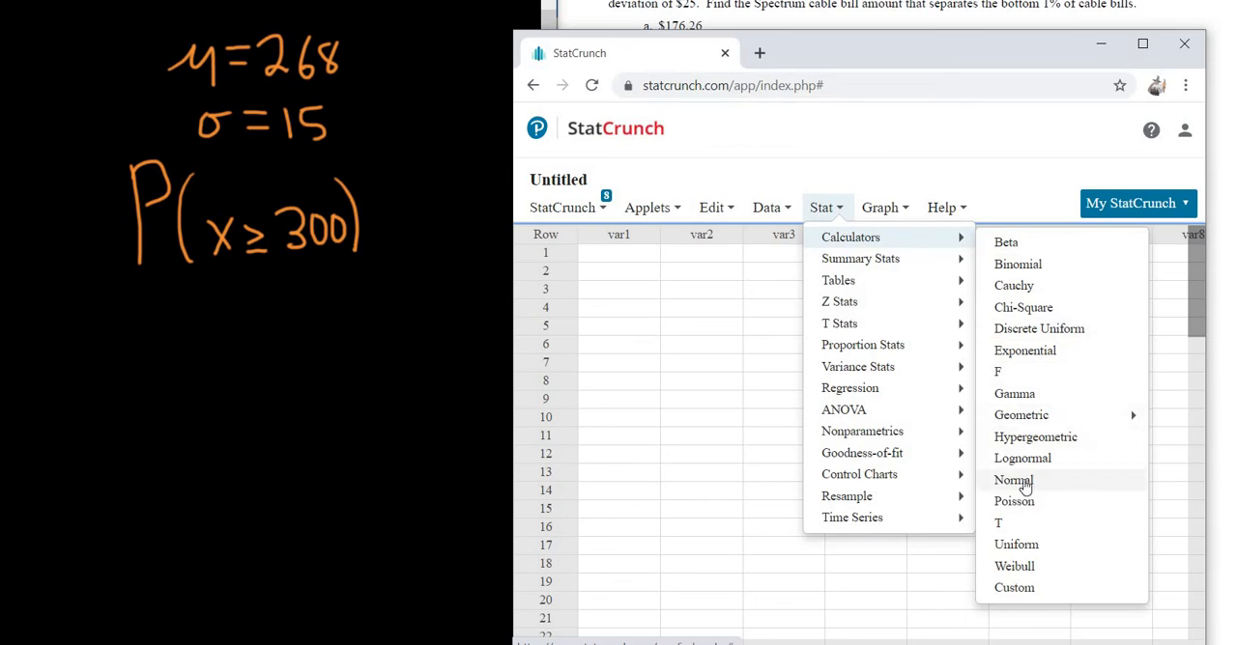
pyautogui.click(1012, 480)
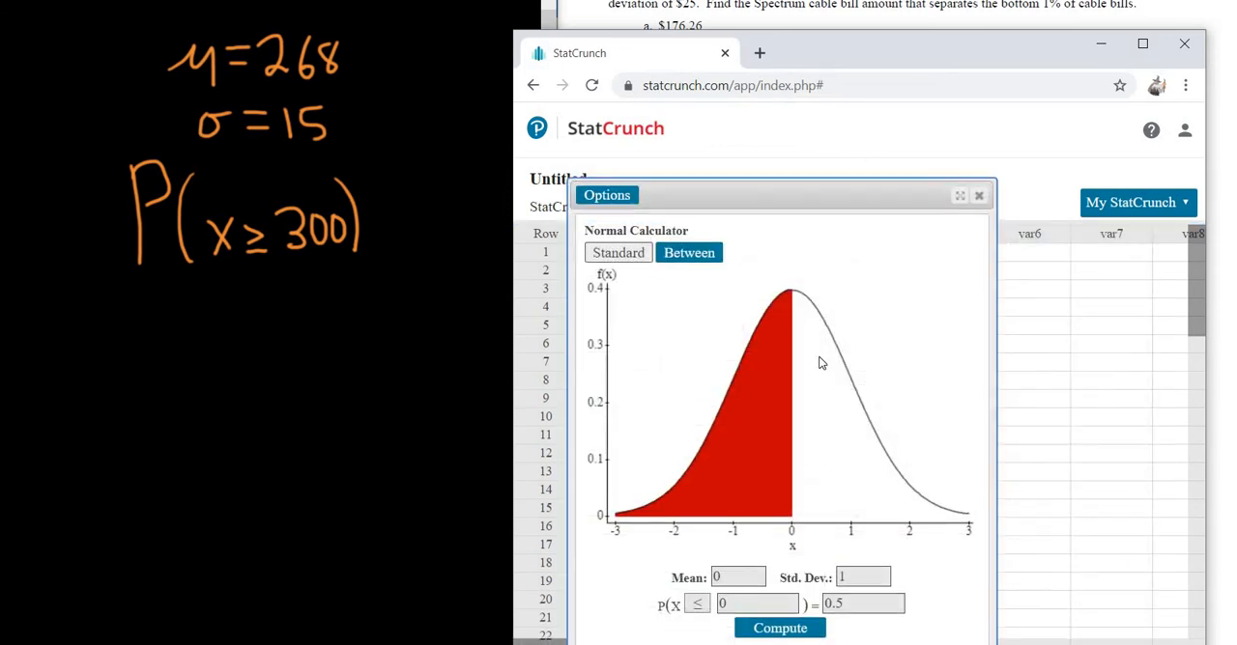
# - Enter mean 268, standard deviation 15 and P(X ≥ 300), computing 0.0164487
pyautogui.moveTo(606, 196); pyautogui.dragTo(726, 121)
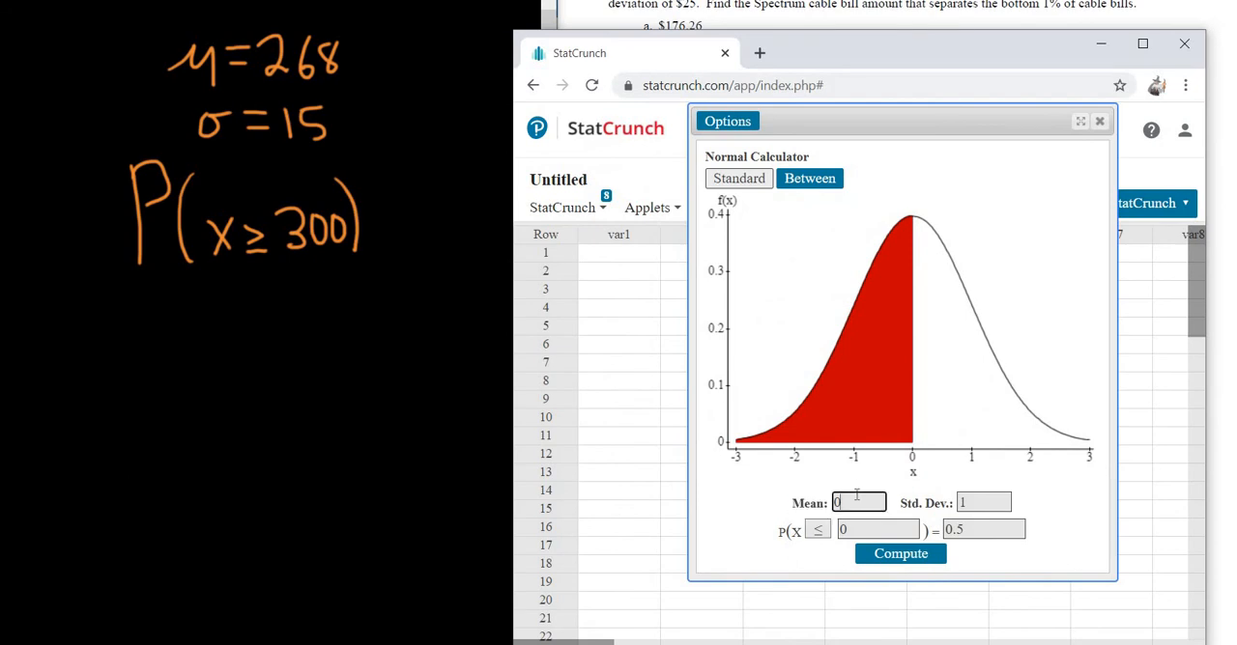
pyautogui.write('268')
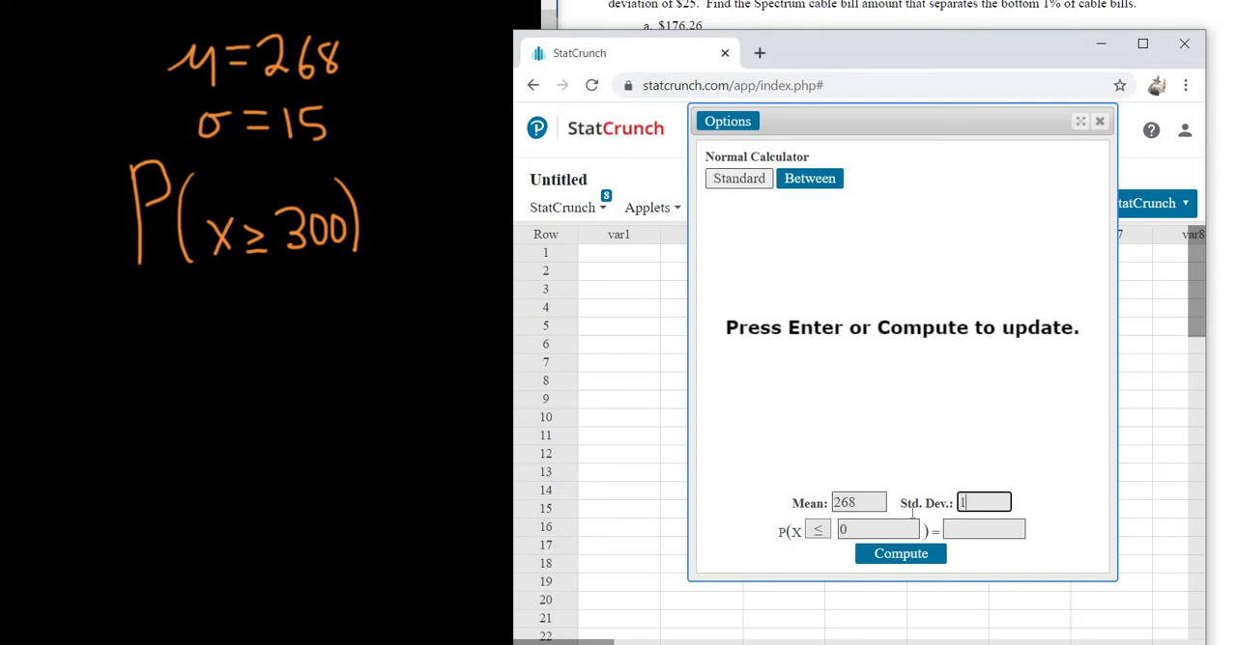
pyautogui.click(817, 529)
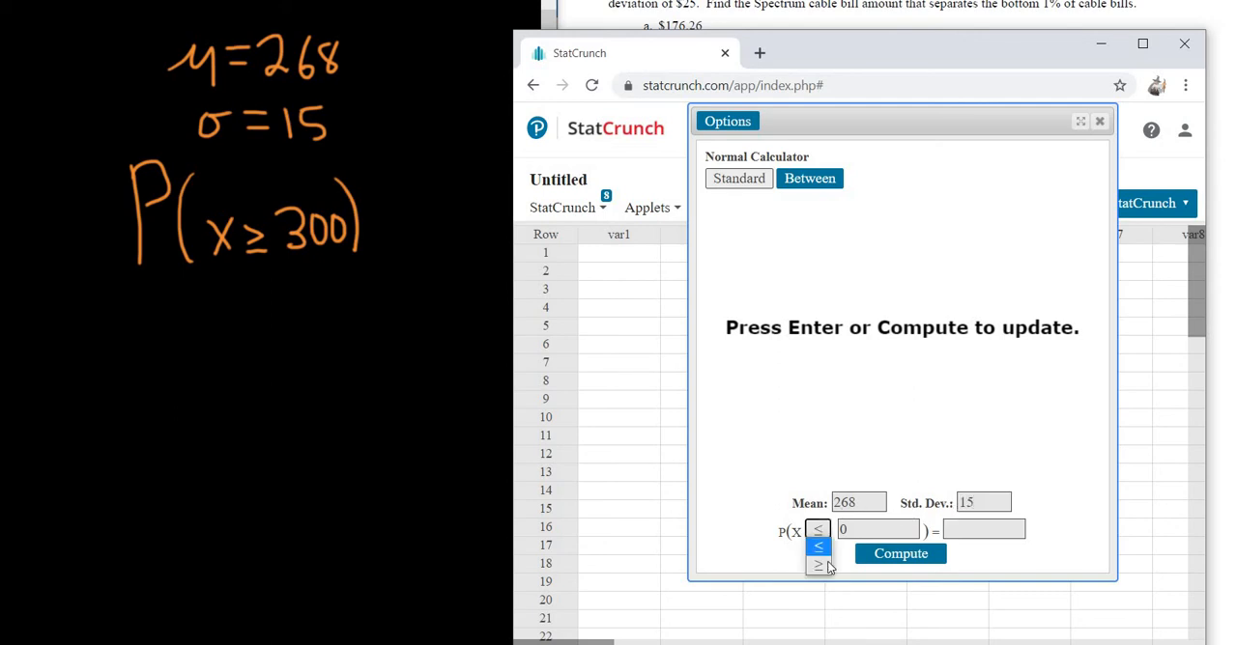
pyautogui.click(816, 567)
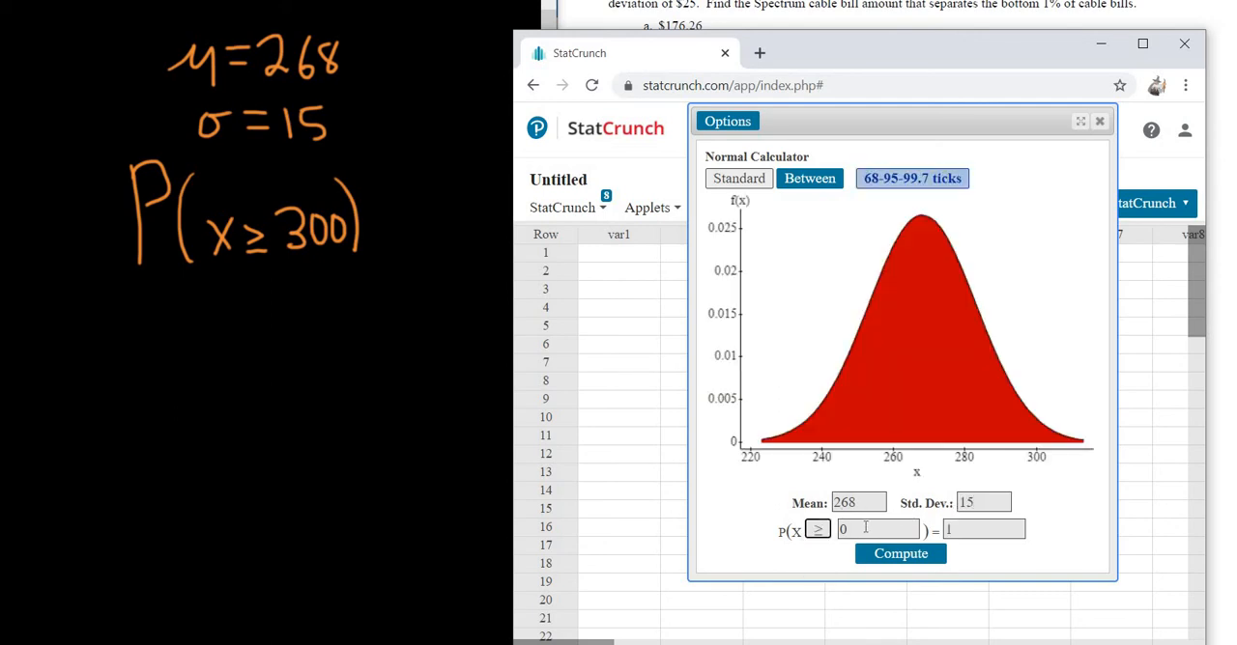
pyautogui.write('300')
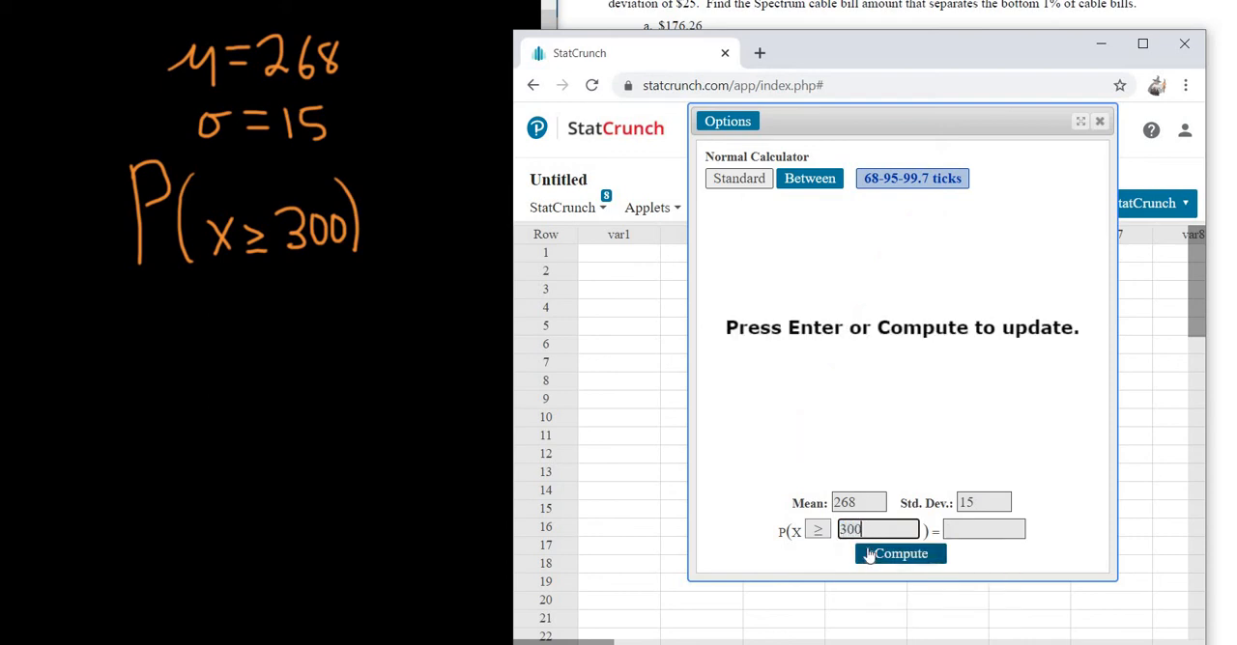
pyautogui.click(899, 554)
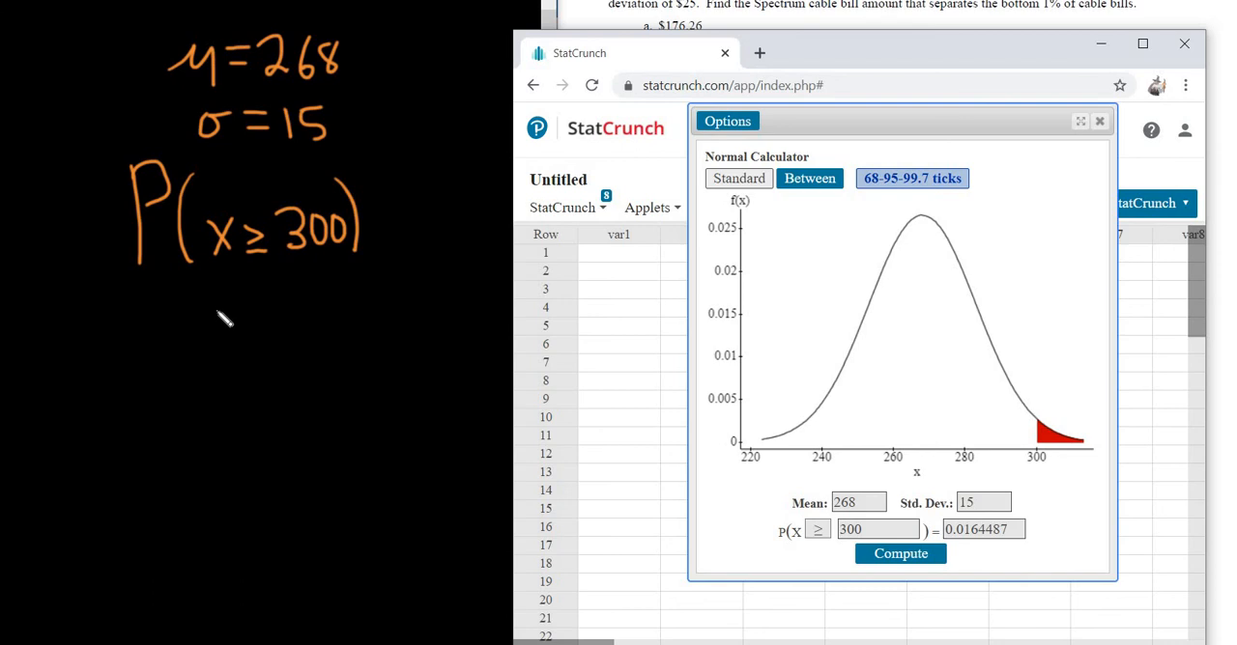
# - Handwrite "= .0164" under P(X ≥ 300) and circle the answer
pyautogui.write('=')
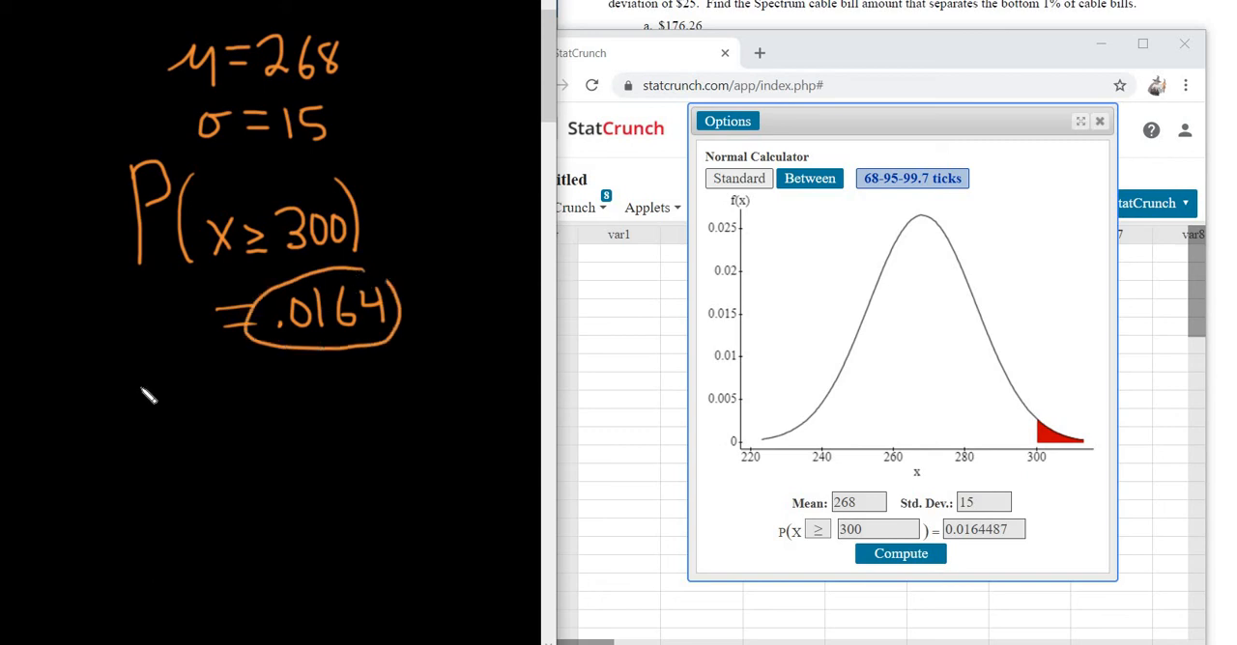
pyautogui.moveTo(1082, 53)
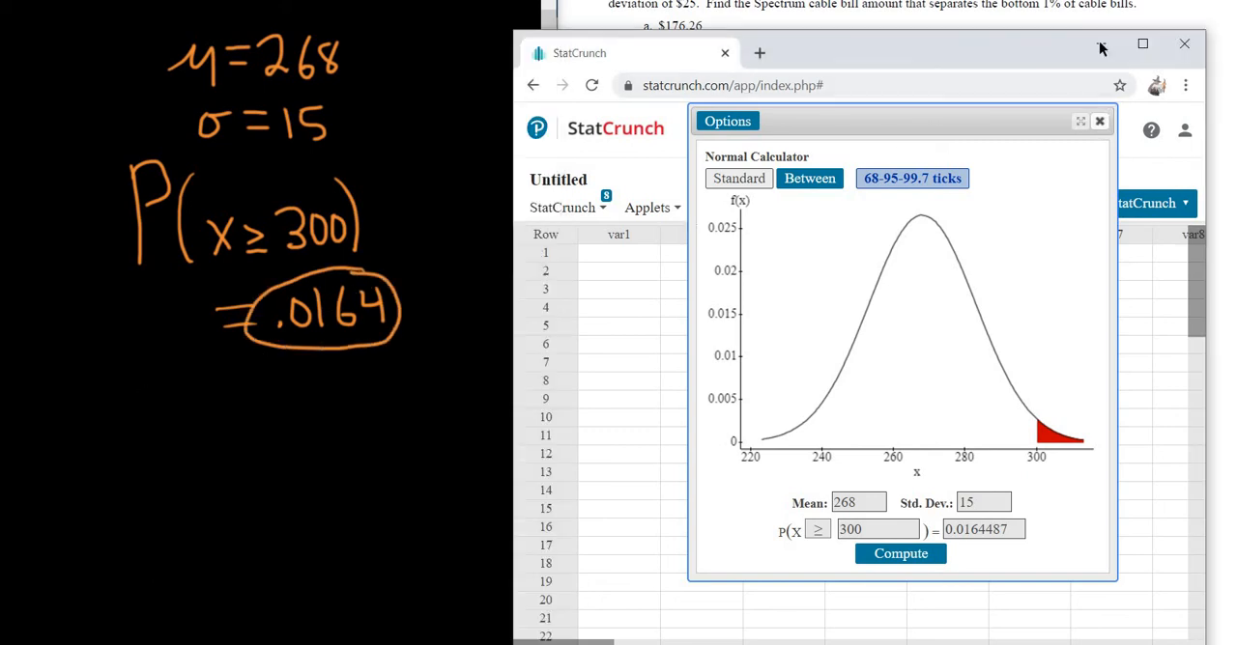
# - Close the StatCrunch browser window to return to question 20 in the PDF
pyautogui.click(1179, 45)
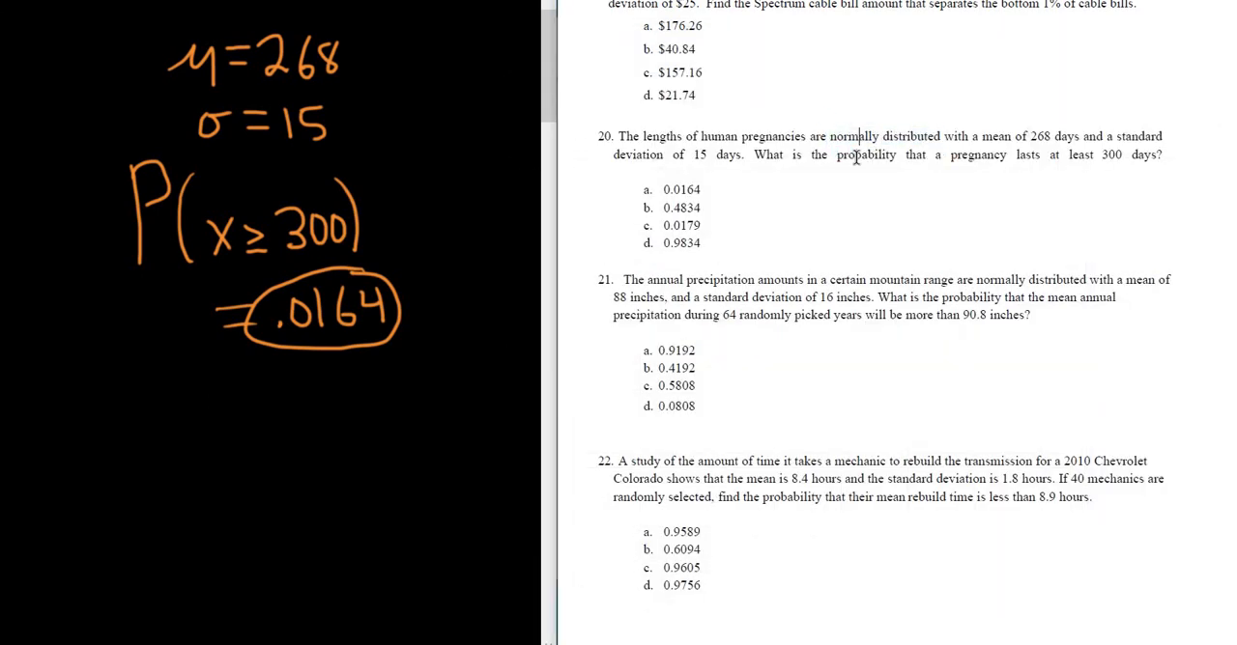
pyautogui.moveTo(867, 150)
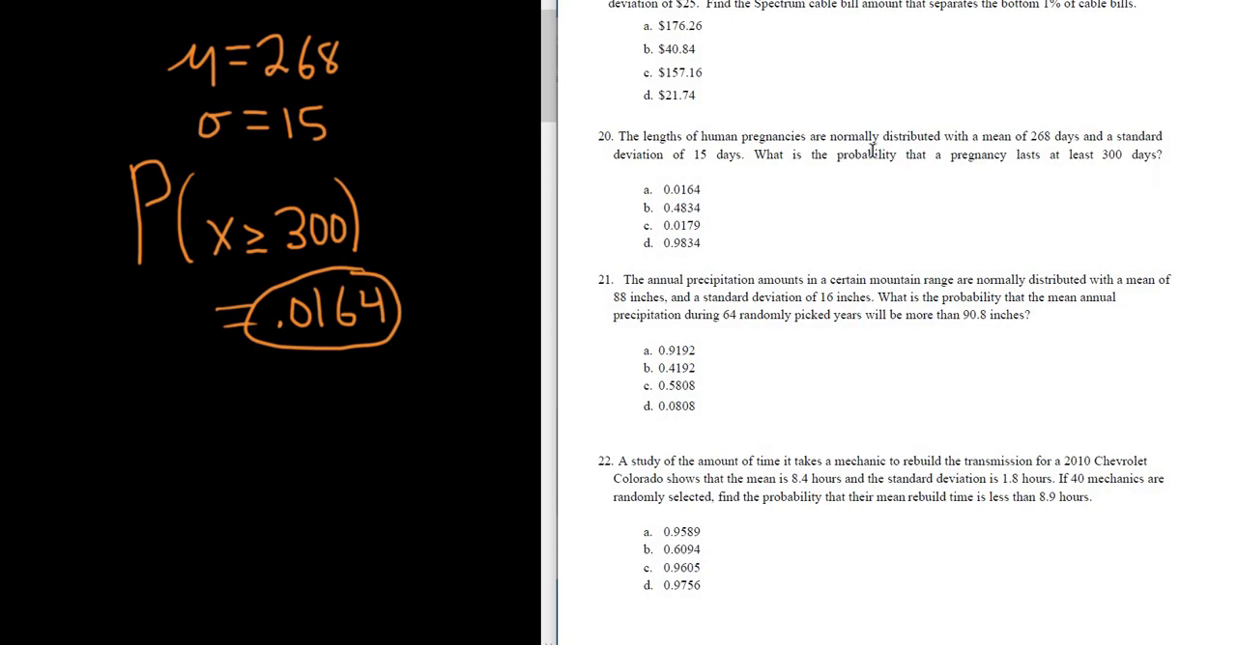
pyautogui.moveTo(926, 212)
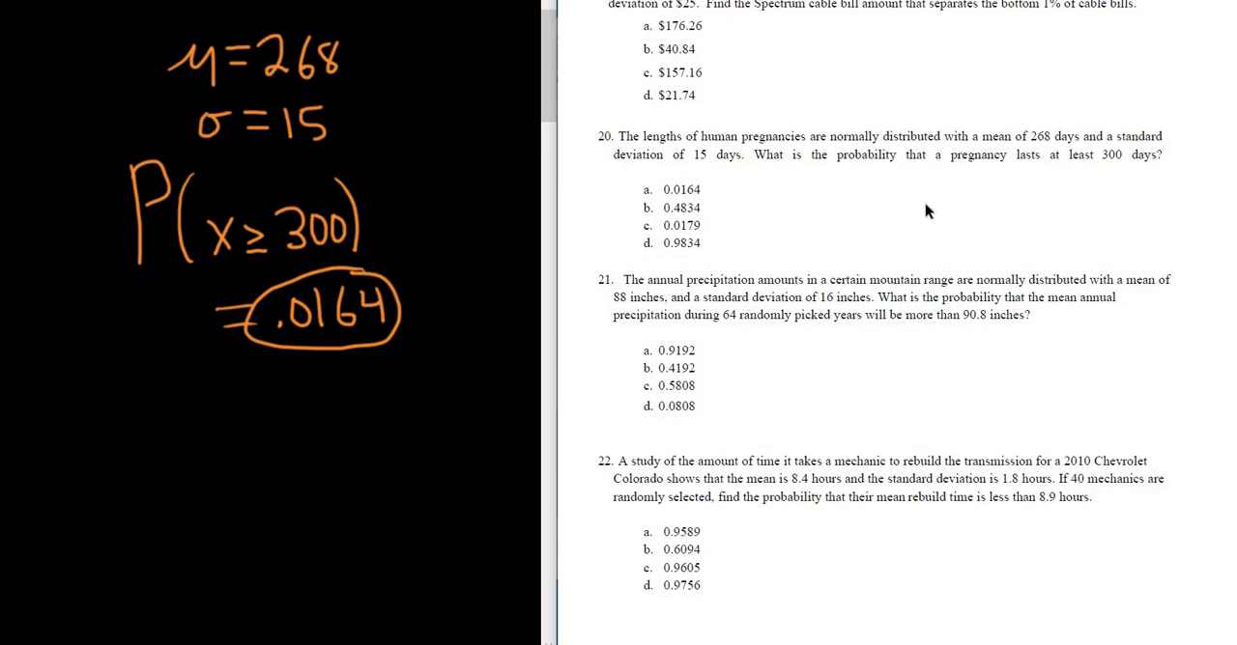